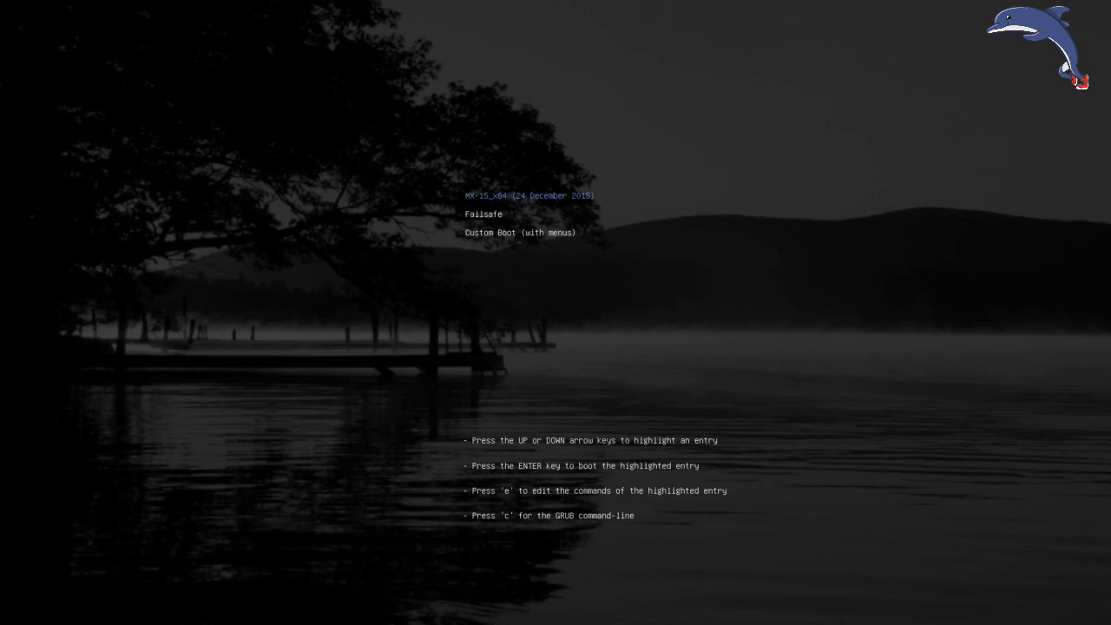
# - Boot MX 15 from the GRUB 'Custom Boot (with menus)' entry
pyautogui.press('c')
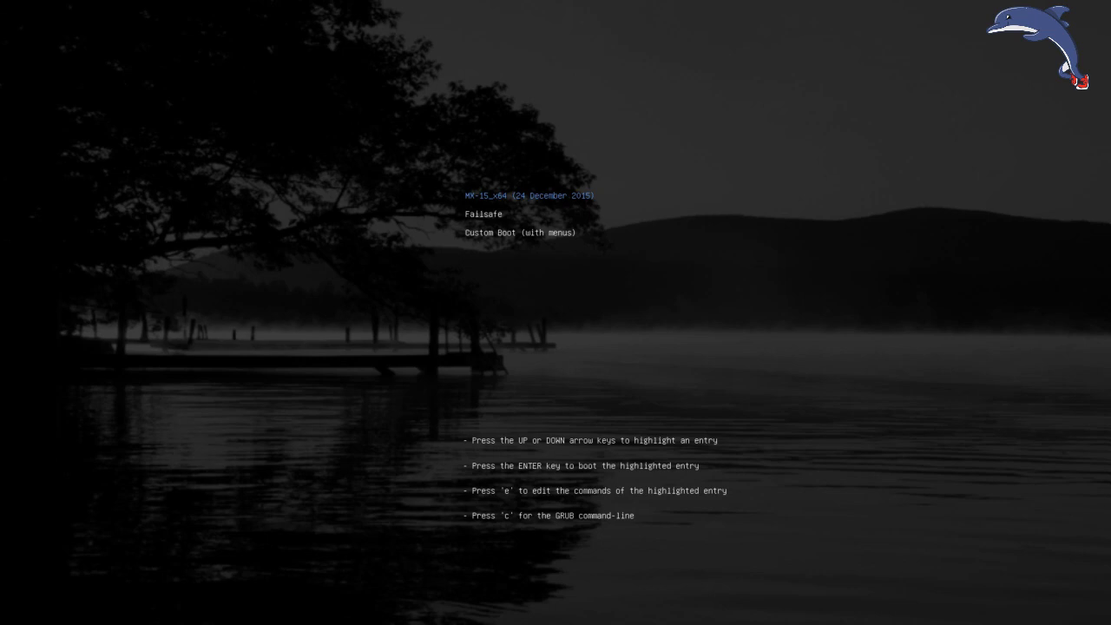
pyautogui.press('Down')
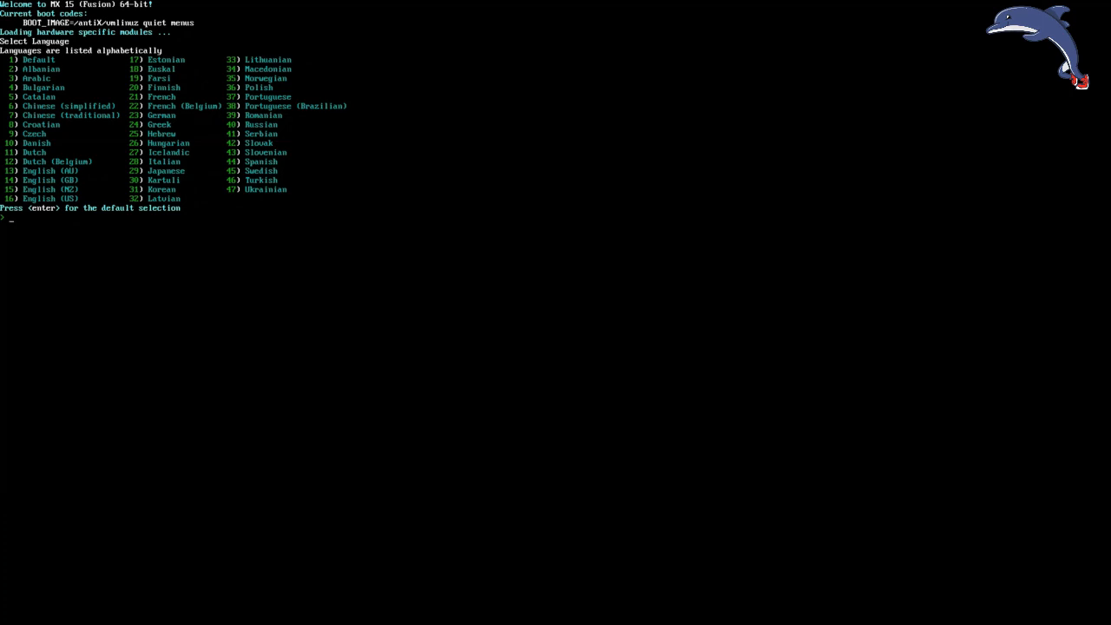
# - Choose English (US) language, New York timezone, and no extra boot option
pyautogui.write('1')
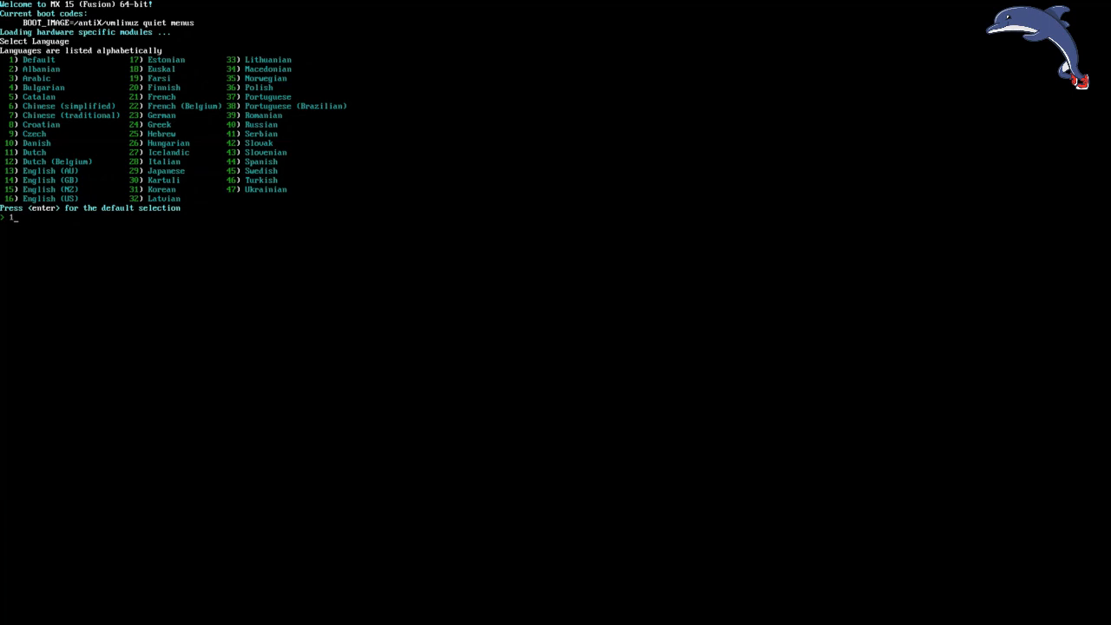
pyautogui.write('6666')
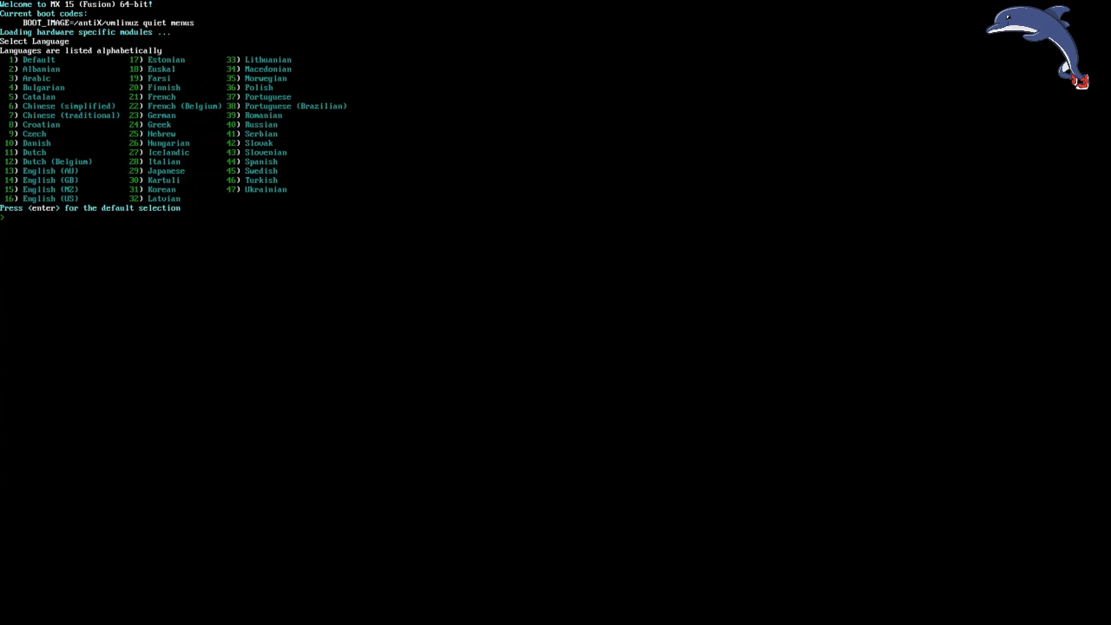
pyautogui.write('16')
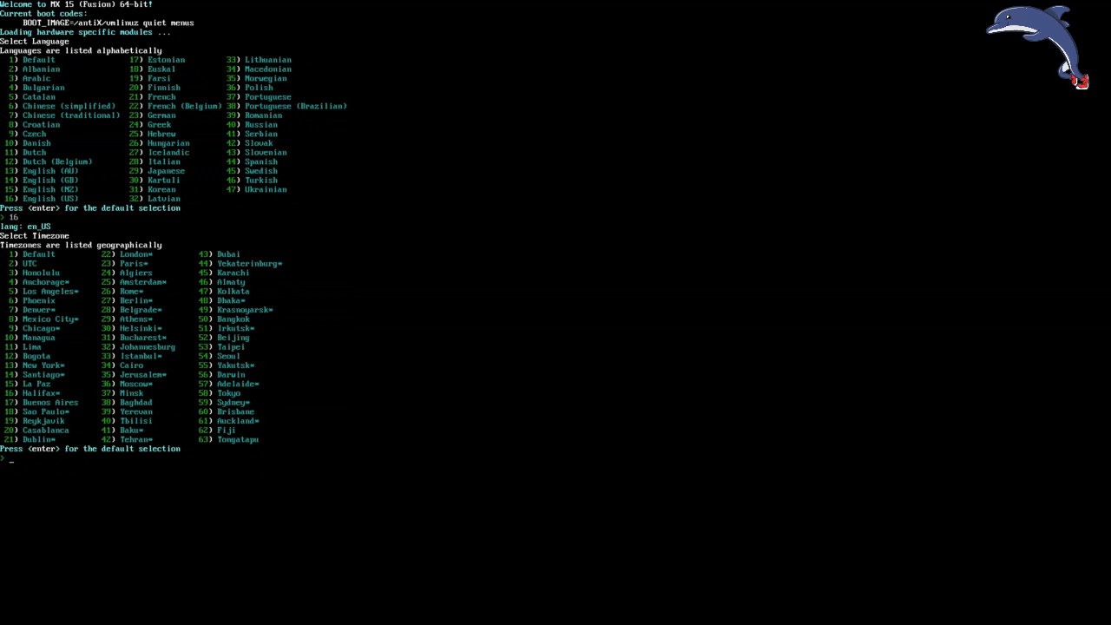
pyautogui.write('1')
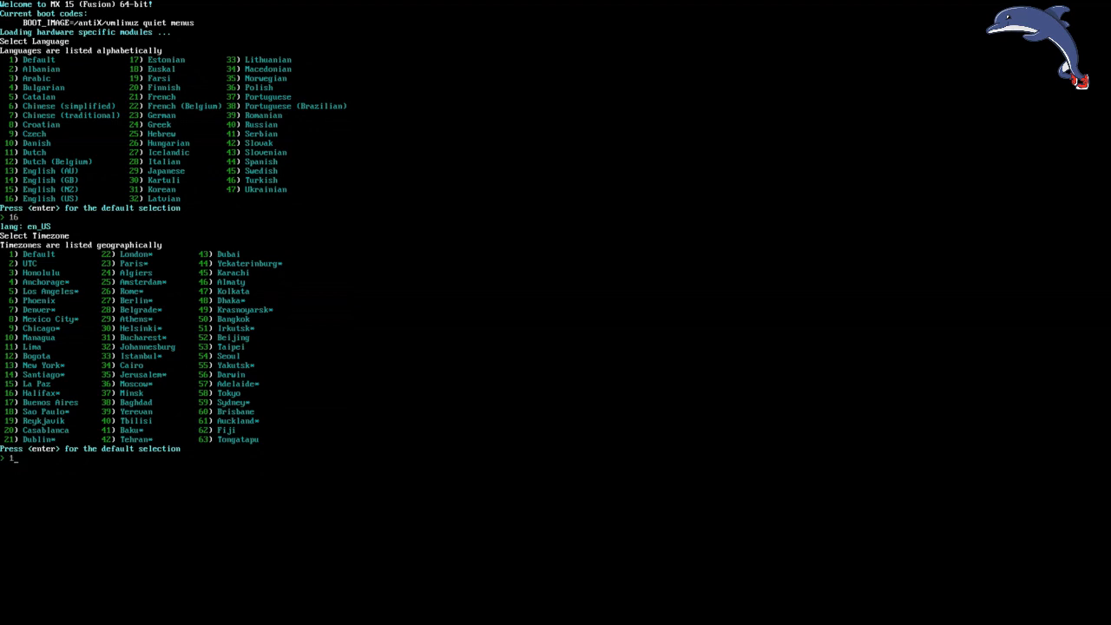
pyautogui.write('3')
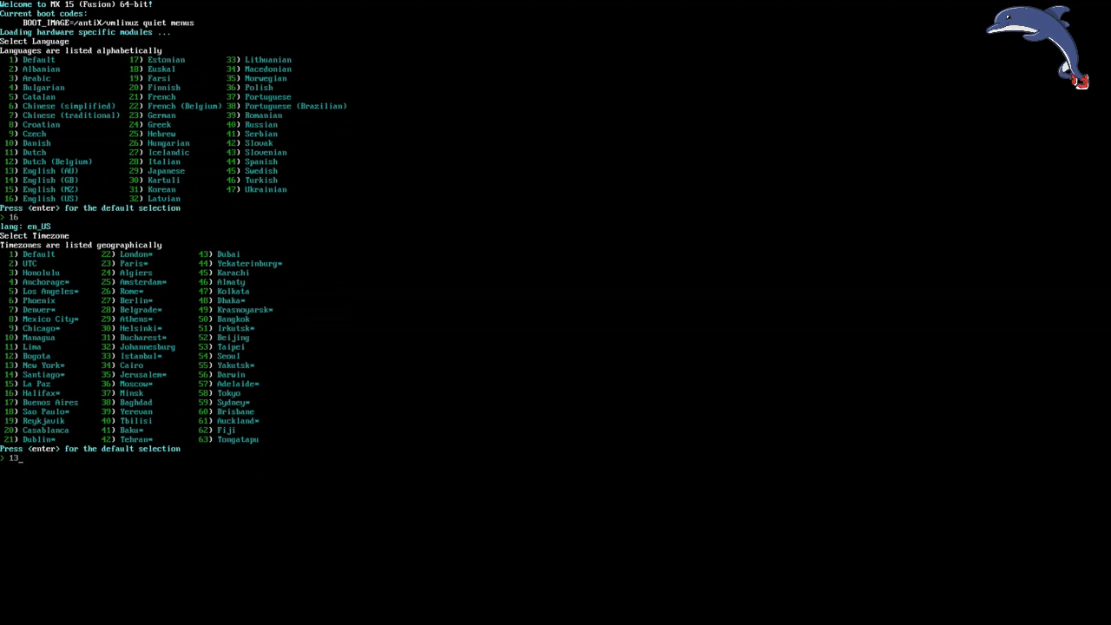
pyautogui.press('enter')
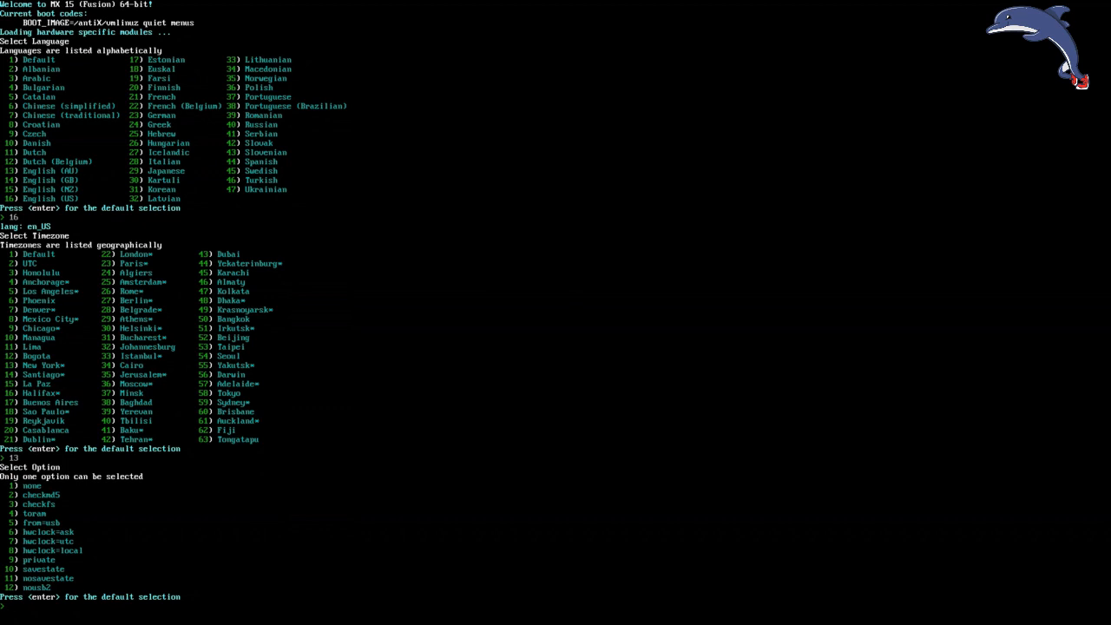
pyautogui.press('enter')
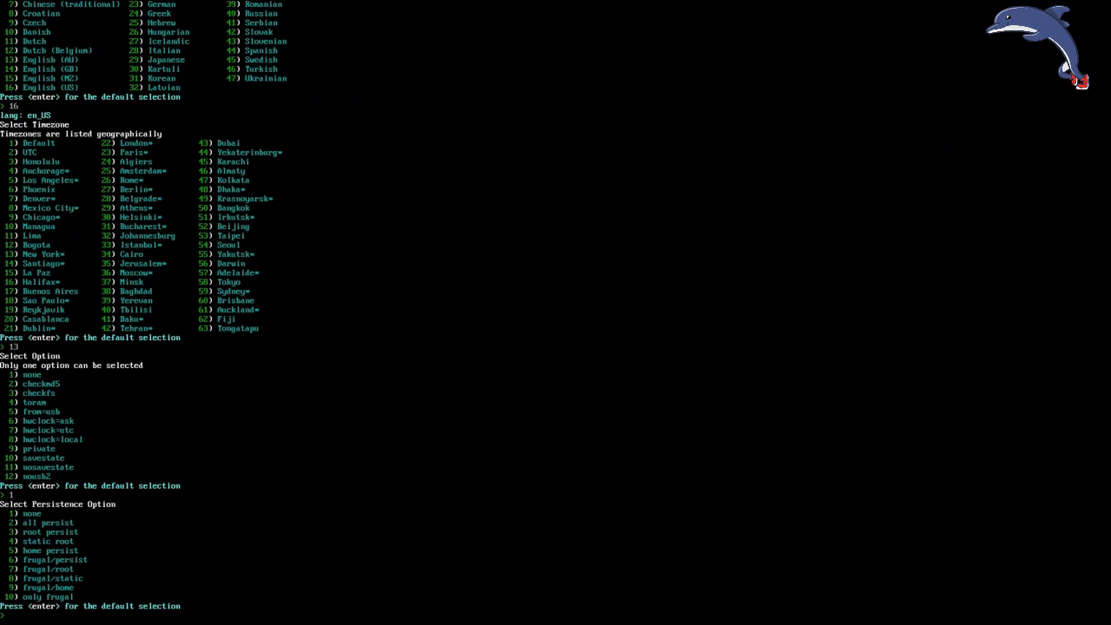
# - Choose all persist and create a custom 250 Meg rootfs persistence file
pyautogui.write('2')
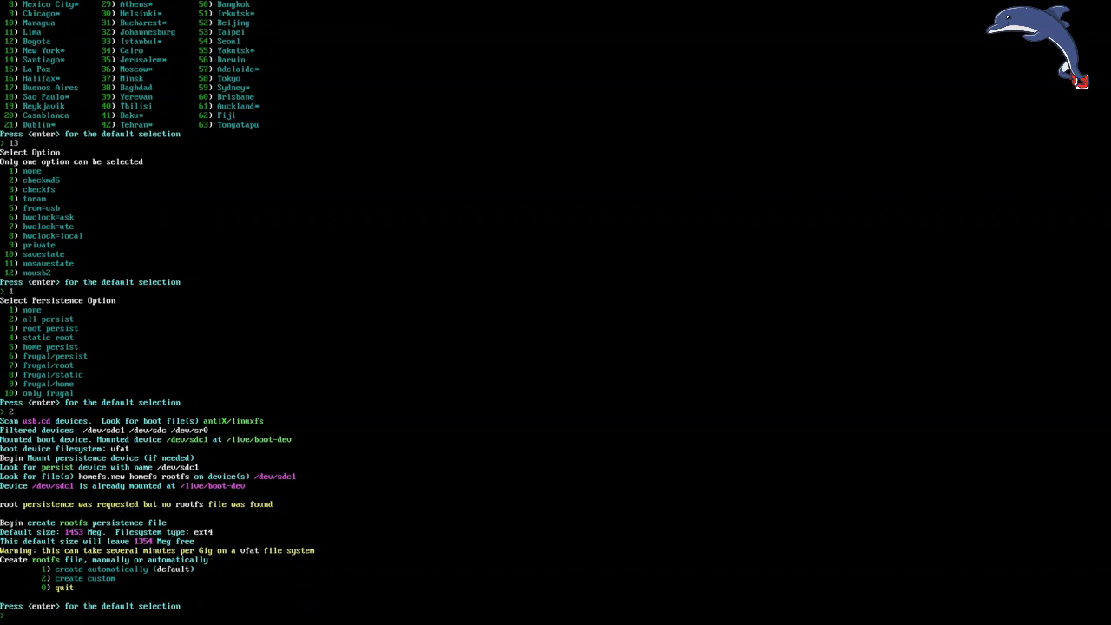
pyautogui.write('2')
pyautogui.write('1')
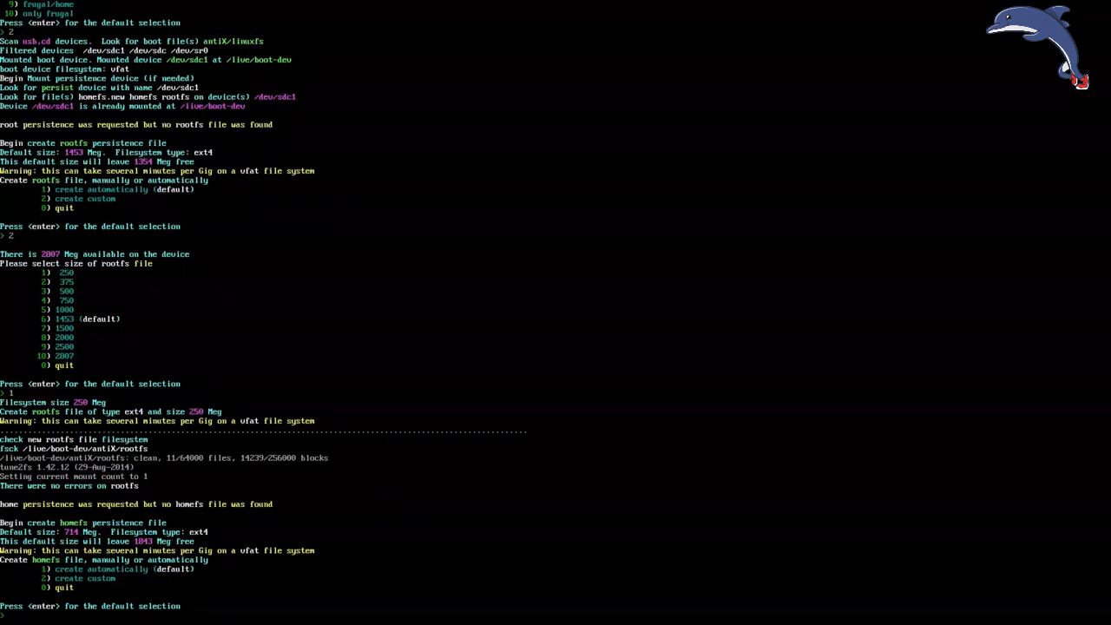
# - Create a custom-sized homefs persistence file by picking a size from the list
pyautogui.press('enter')
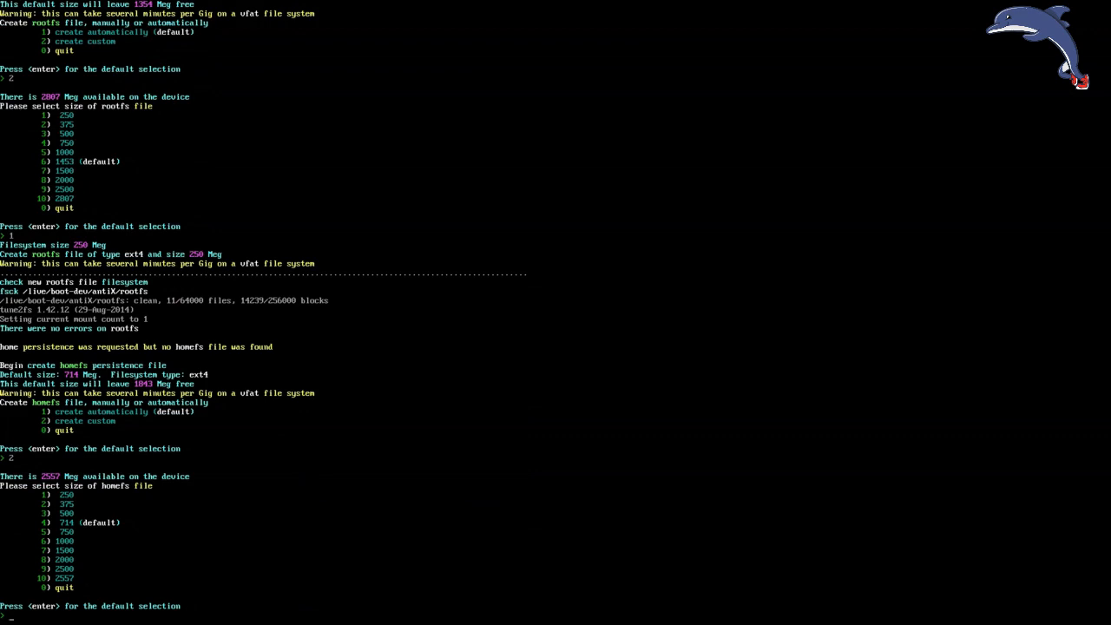
pyautogui.write('1')
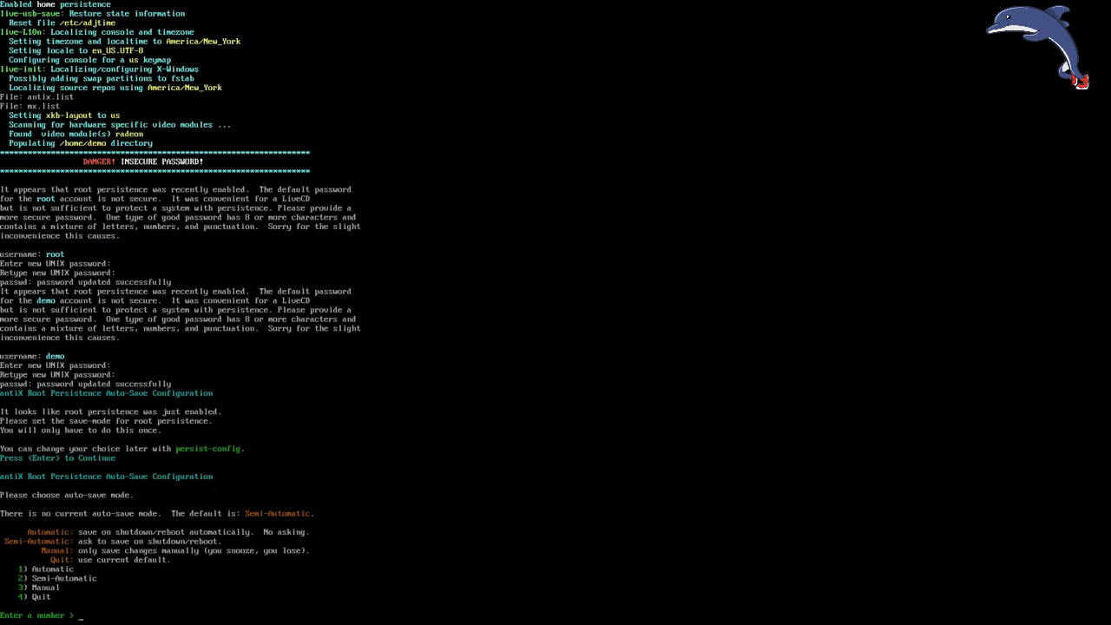
# - Select option 2, Semi-Automatic, for root persistence auto-save
pyautogui.write('2')
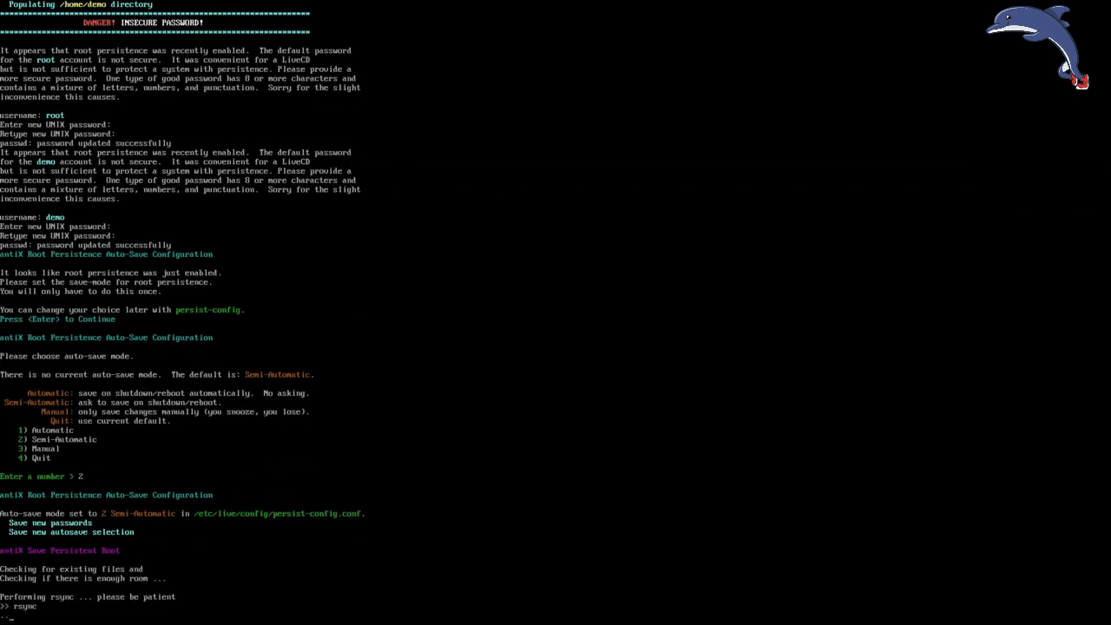
pyautogui.scroll(-3)
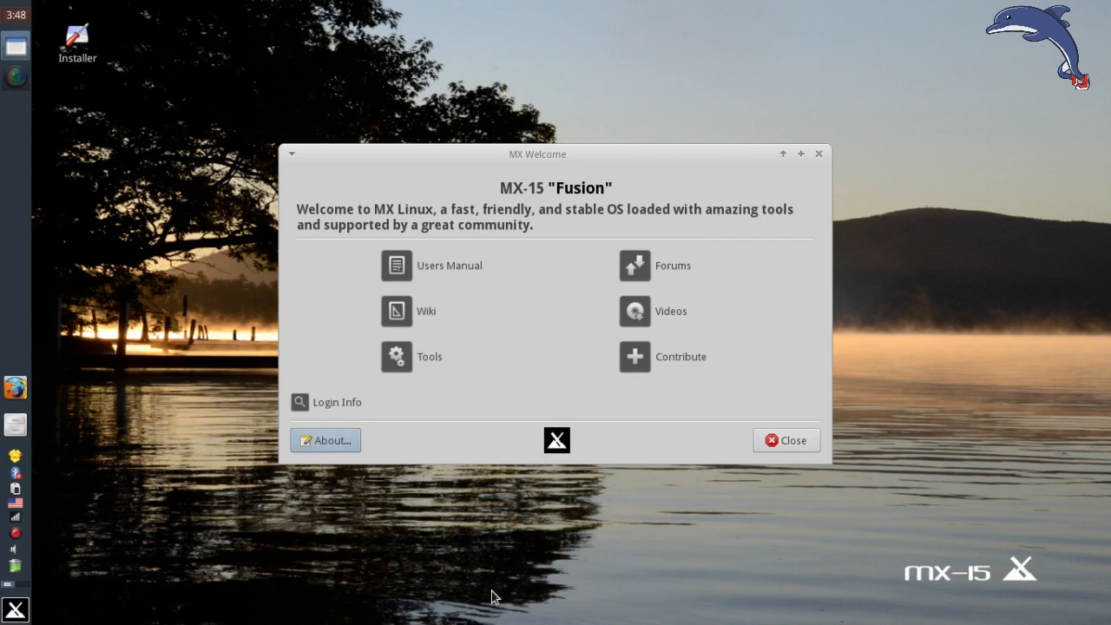
pyautogui.moveTo(786, 440)
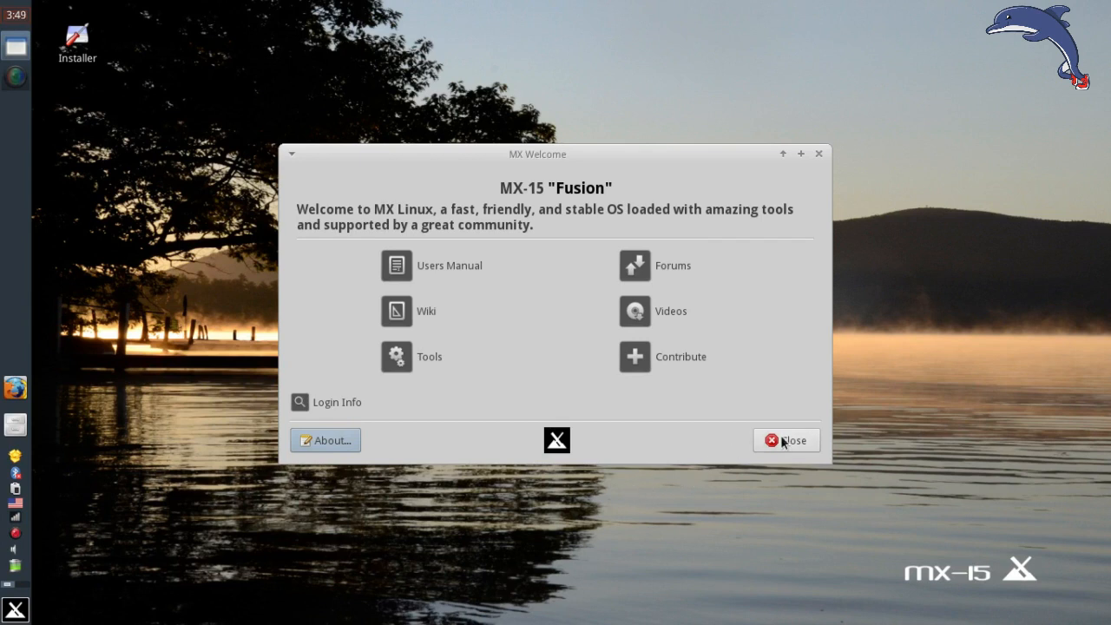
pyautogui.moveTo(785, 440)
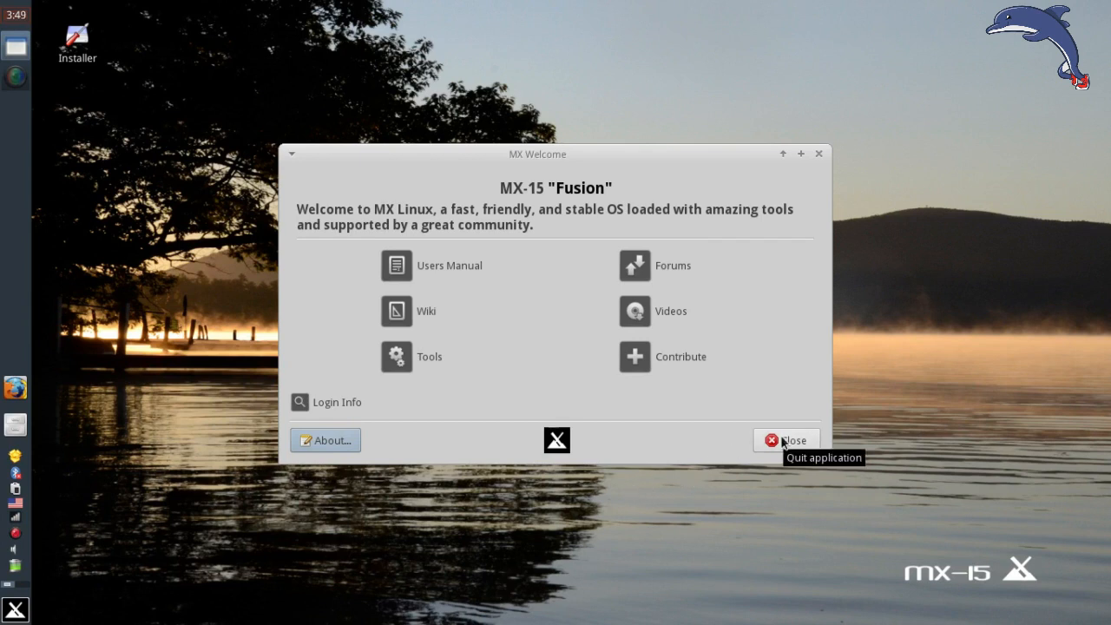
# - Dismiss the MX Welcome window
pyautogui.click(785, 440)
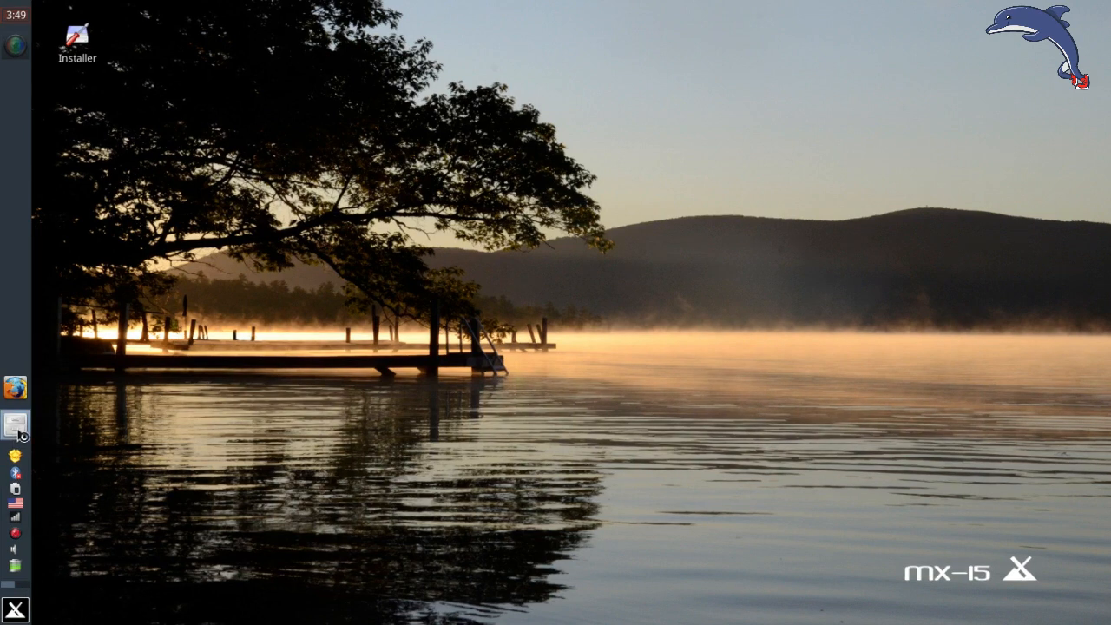
# - Browse Thunar to /live/boot-dev/boot/grub and edit grub.cfg as root
pyautogui.click(15, 425)
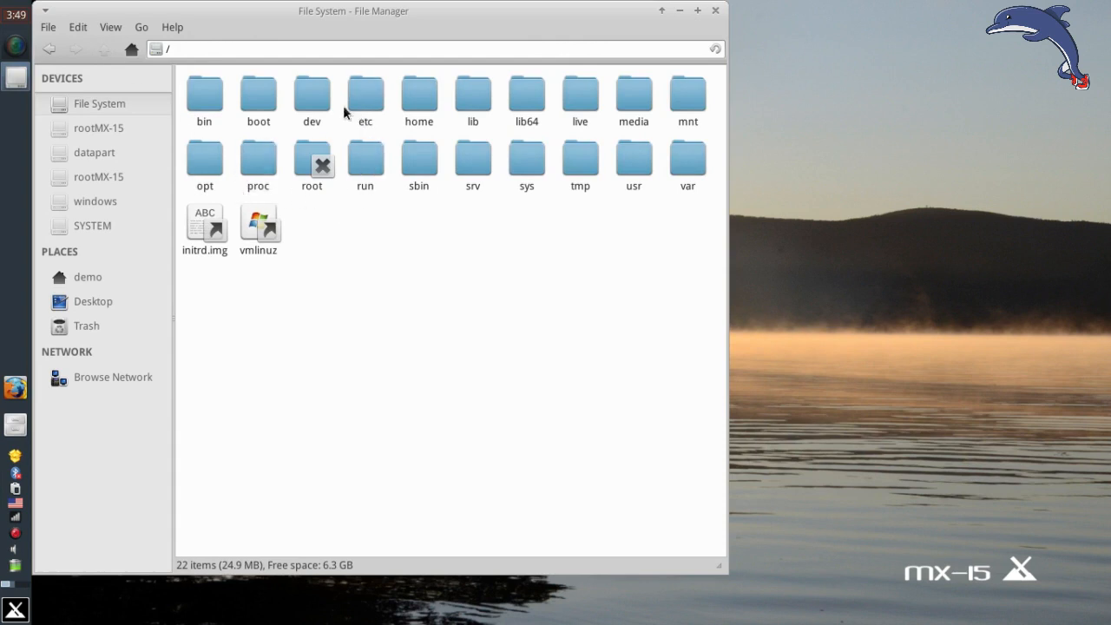
pyautogui.click(419, 96)
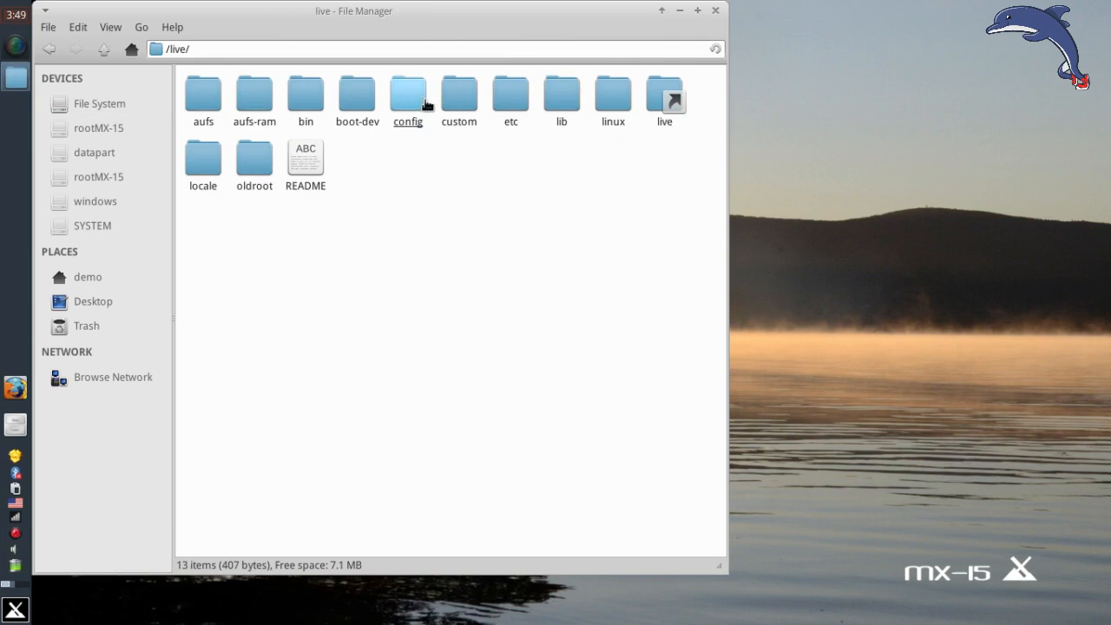
pyautogui.doubleClick(357, 96)
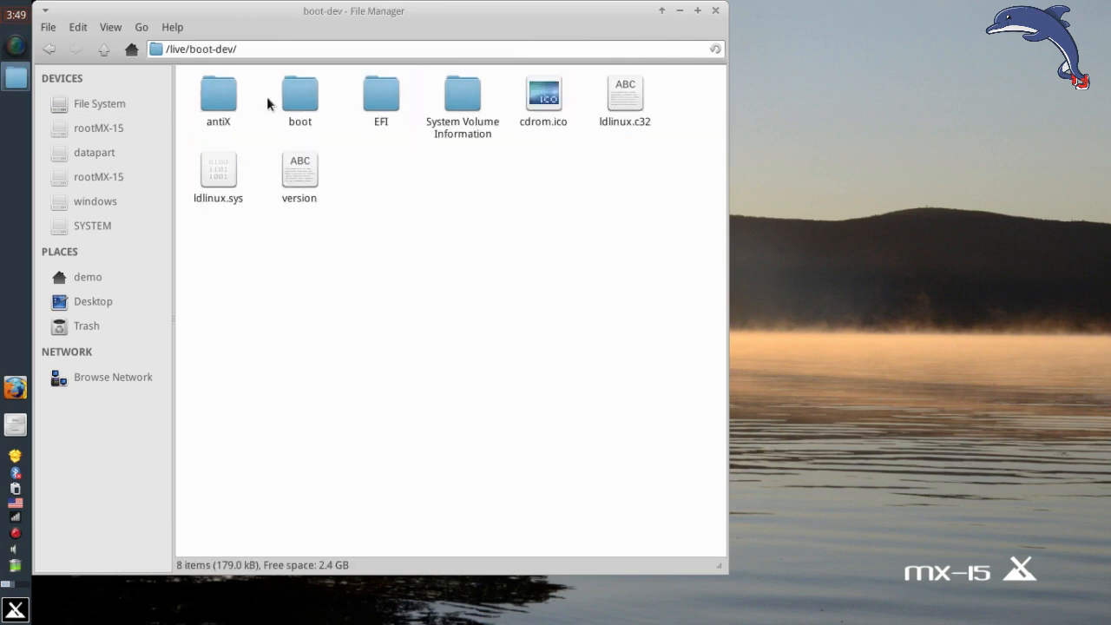
pyautogui.doubleClick(300, 93)
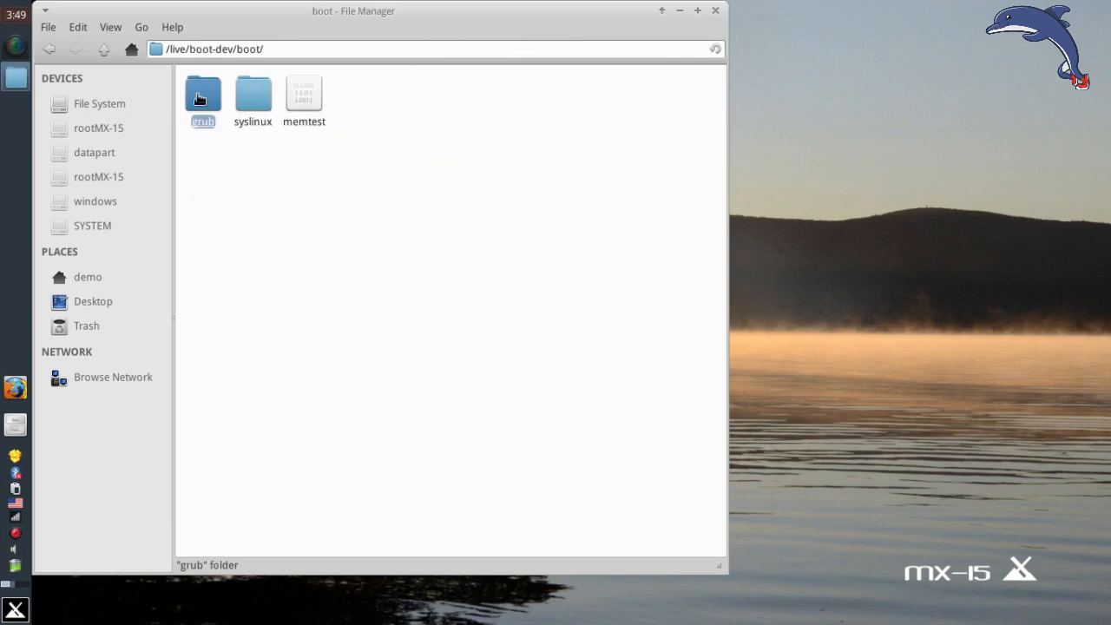
pyautogui.doubleClick(203, 93)
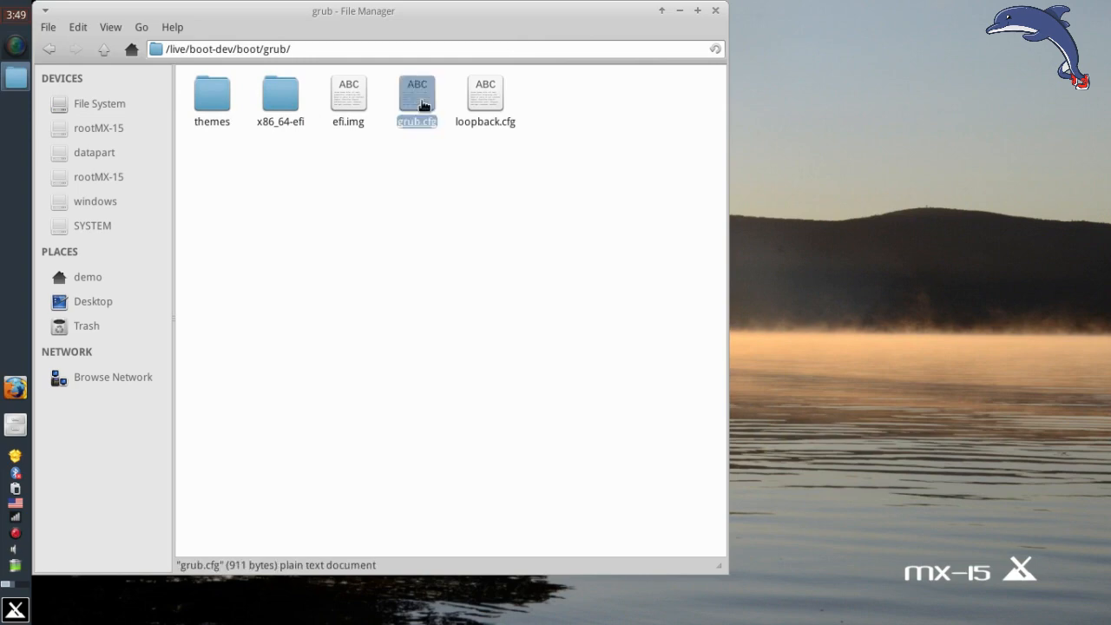
pyautogui.rightClick(416, 100)
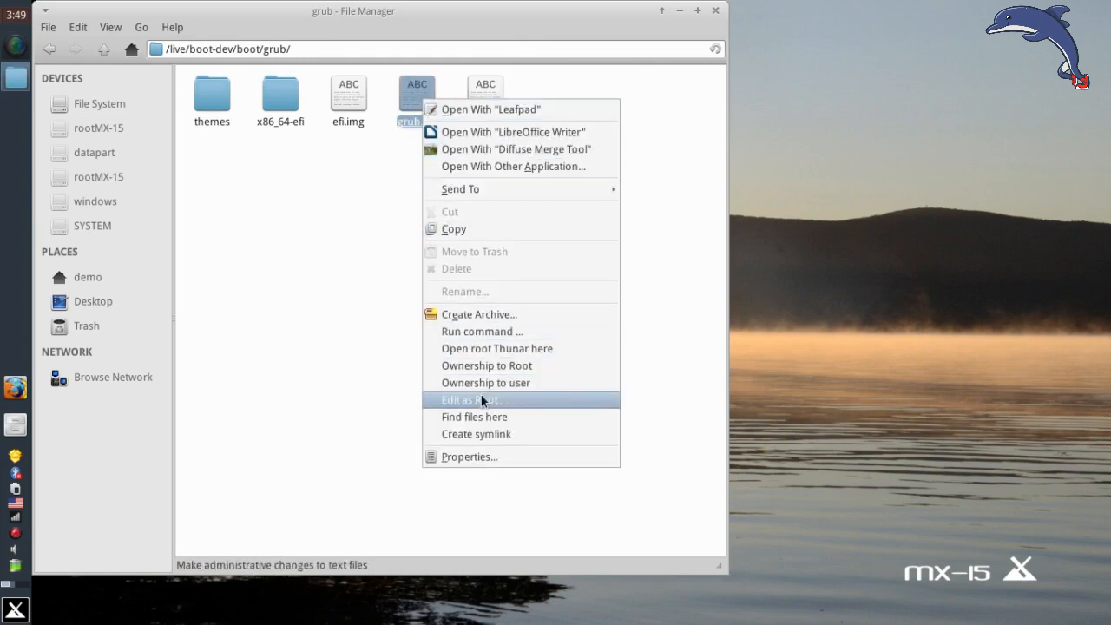
pyautogui.click(469, 400)
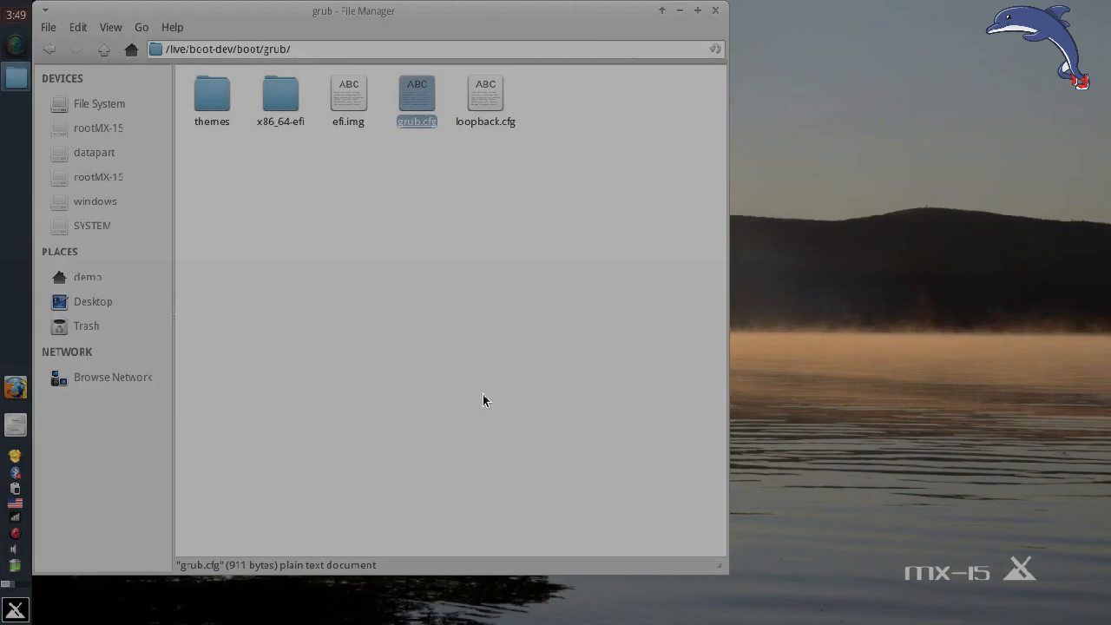
pyautogui.doubleClick(416, 100)
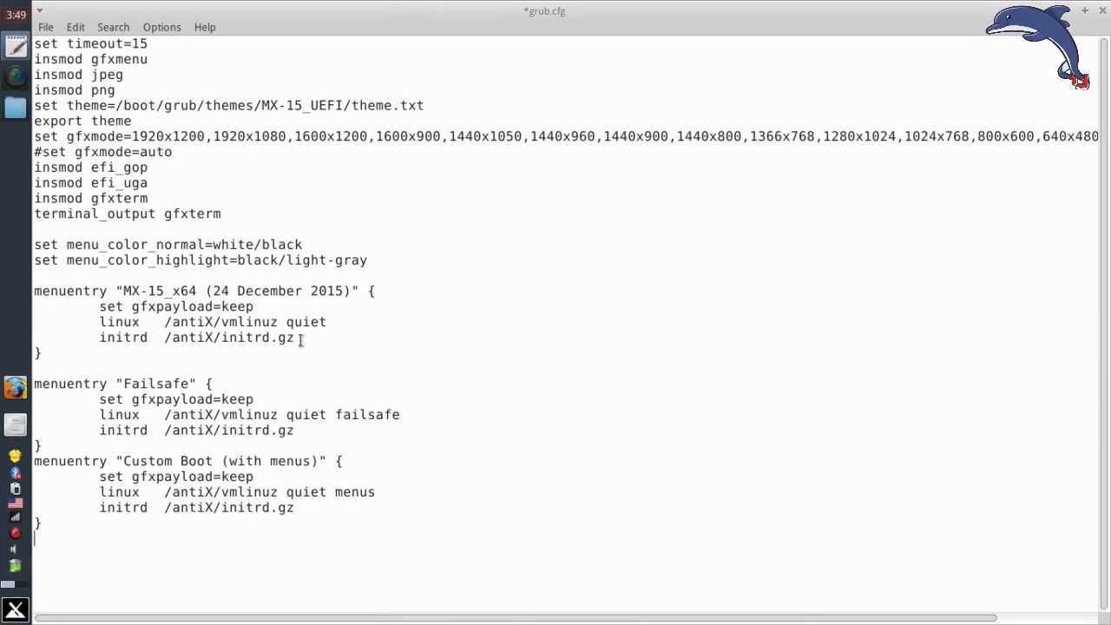
# - Duplicate the first MX-15_x64 entry, closing it with a brace and adding persist=root!,home
pyautogui.moveTo(34, 291); pyautogui.dragTo(295, 338)
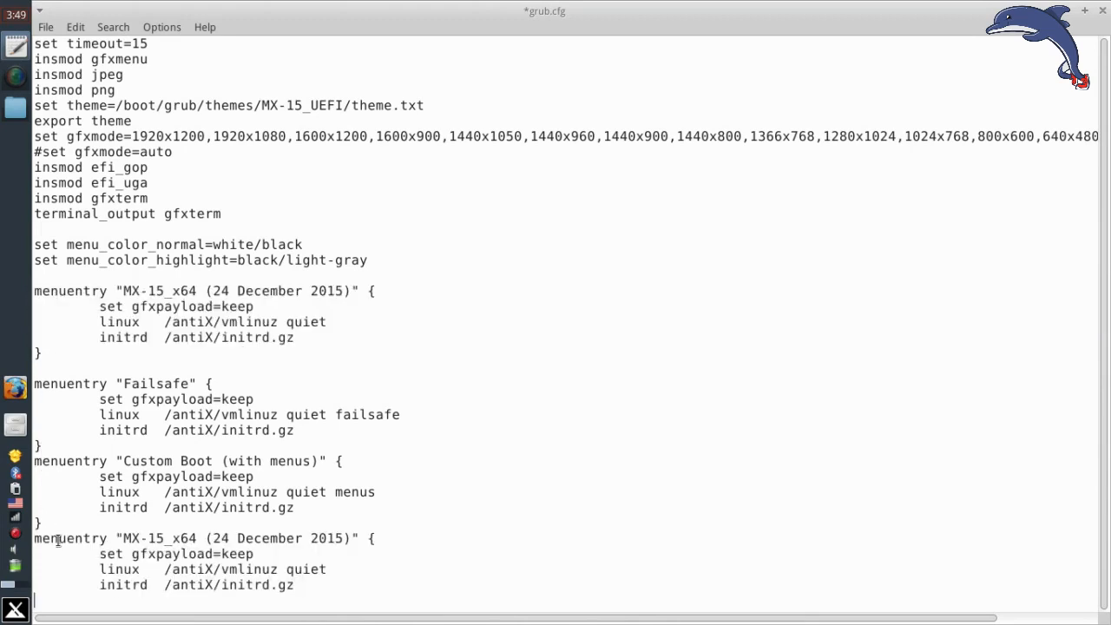
pyautogui.write('}')
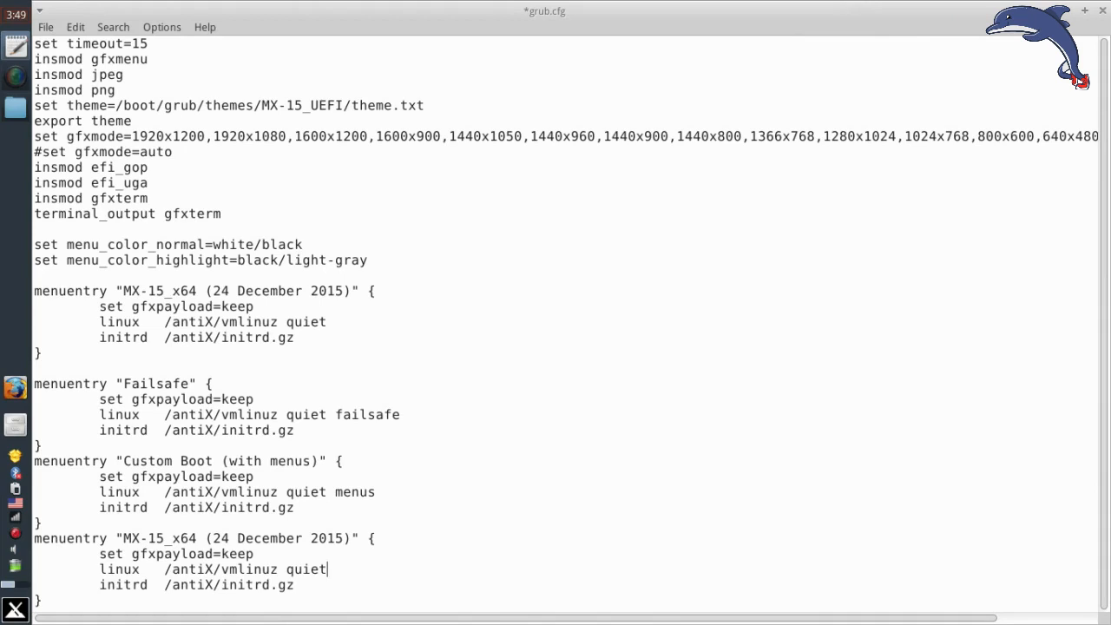
pyautogui.write('pers')
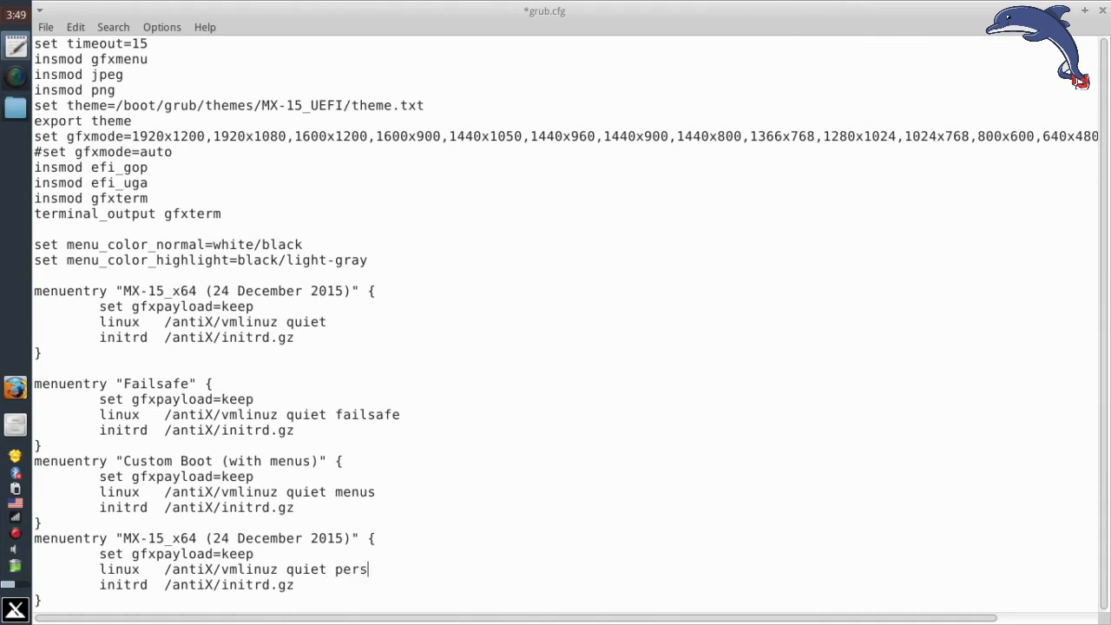
pyautogui.write('ist=root')
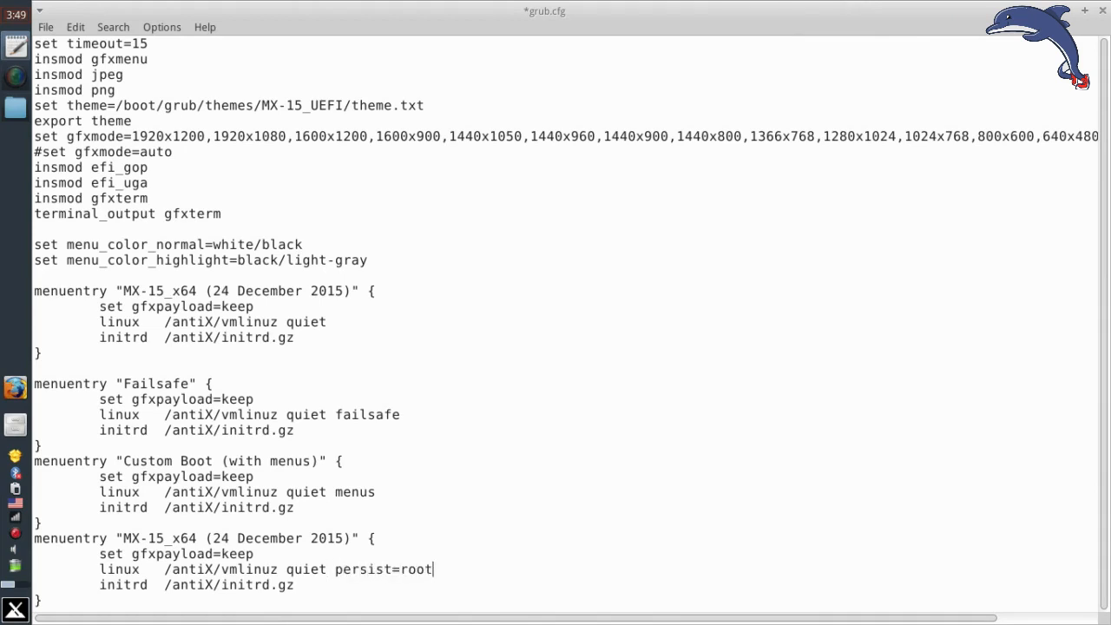
pyautogui.write('!,home')
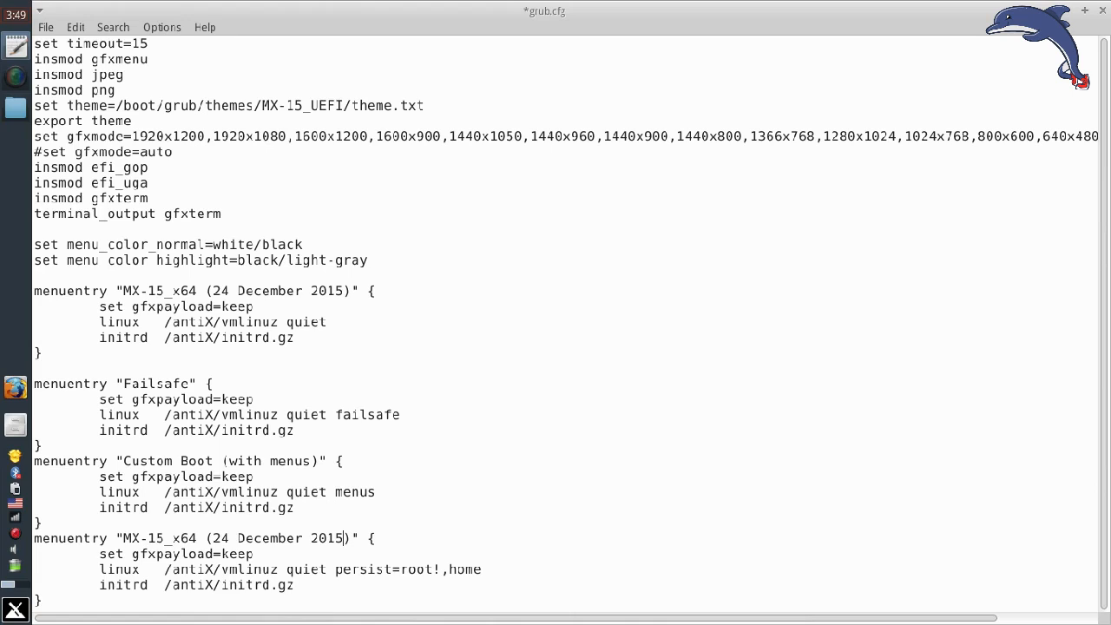
# - Retitle the new entry 'MX-15_x64 (w/persistence)' and save grub.cfg
pyautogui.press('BackSpace')
pyautogui.write('w')
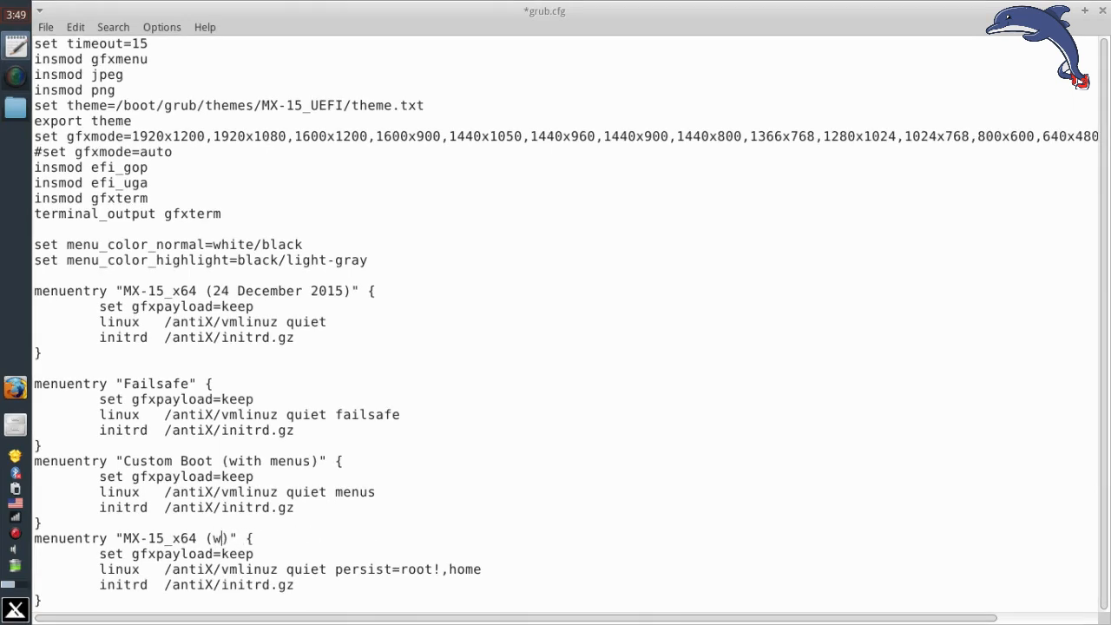
pyautogui.write('/persiste')
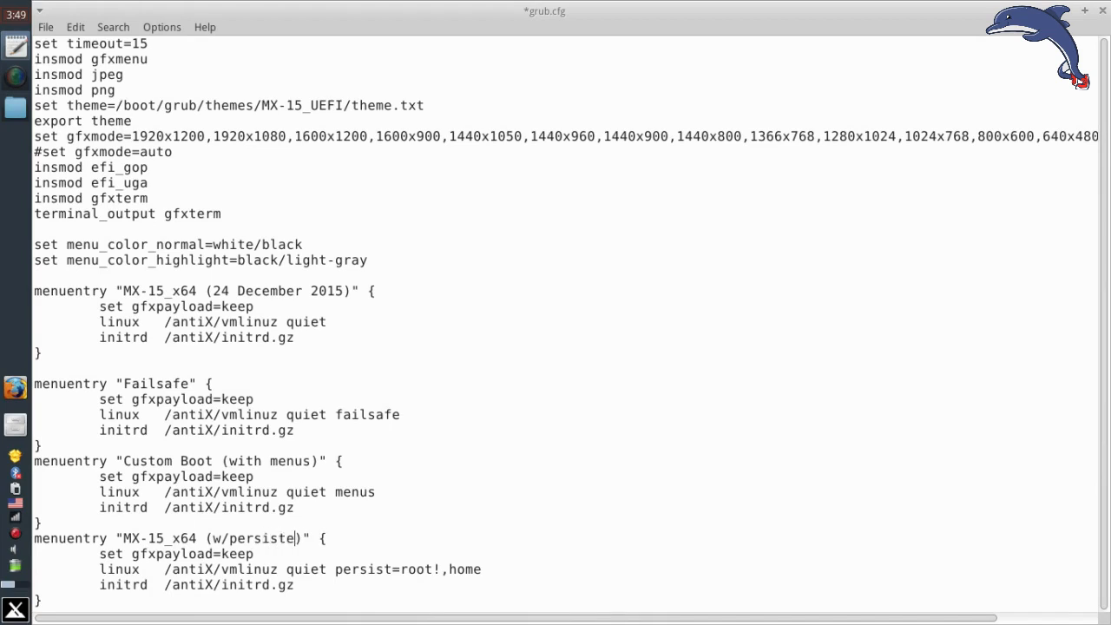
pyautogui.write('nce')
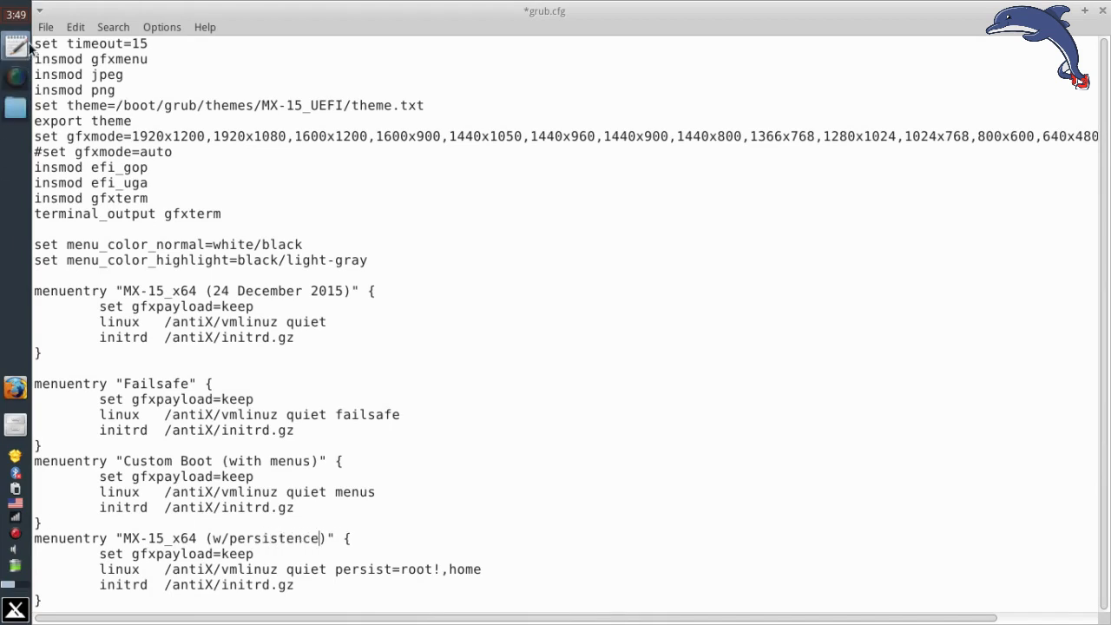
pyautogui.click(45, 27)
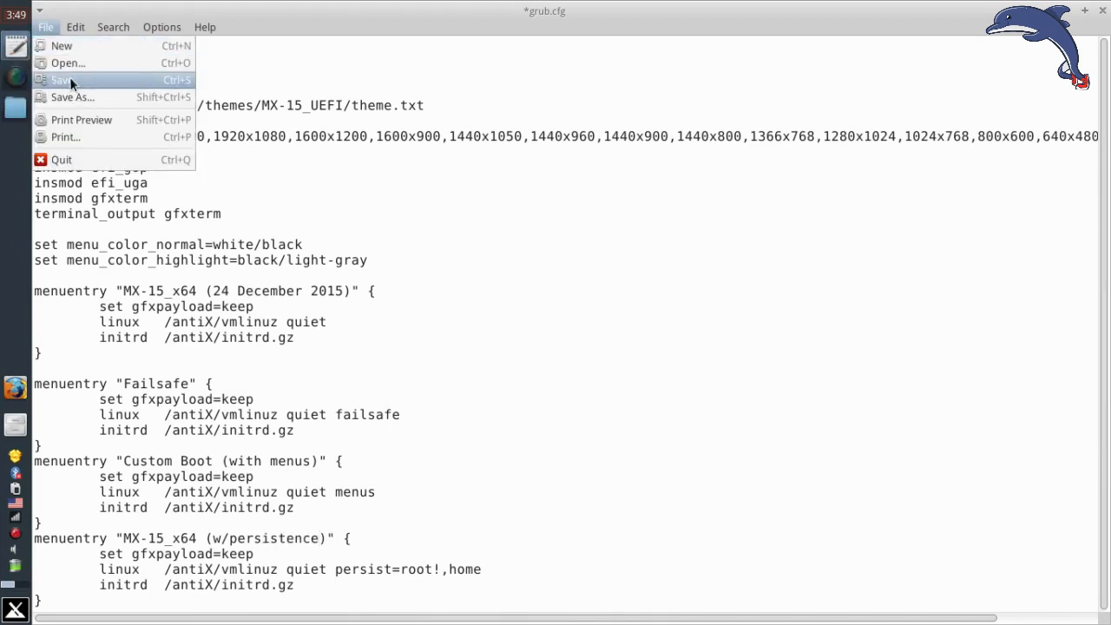
pyautogui.click(60, 80)
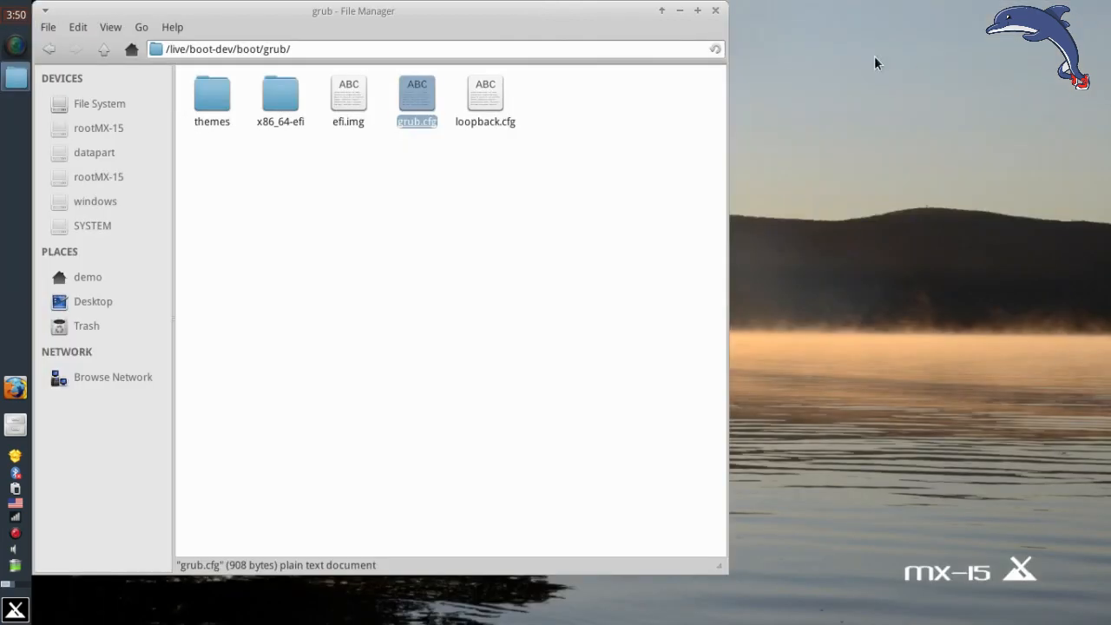
# - Close the grub folder file manager window
pyautogui.click(715, 10)
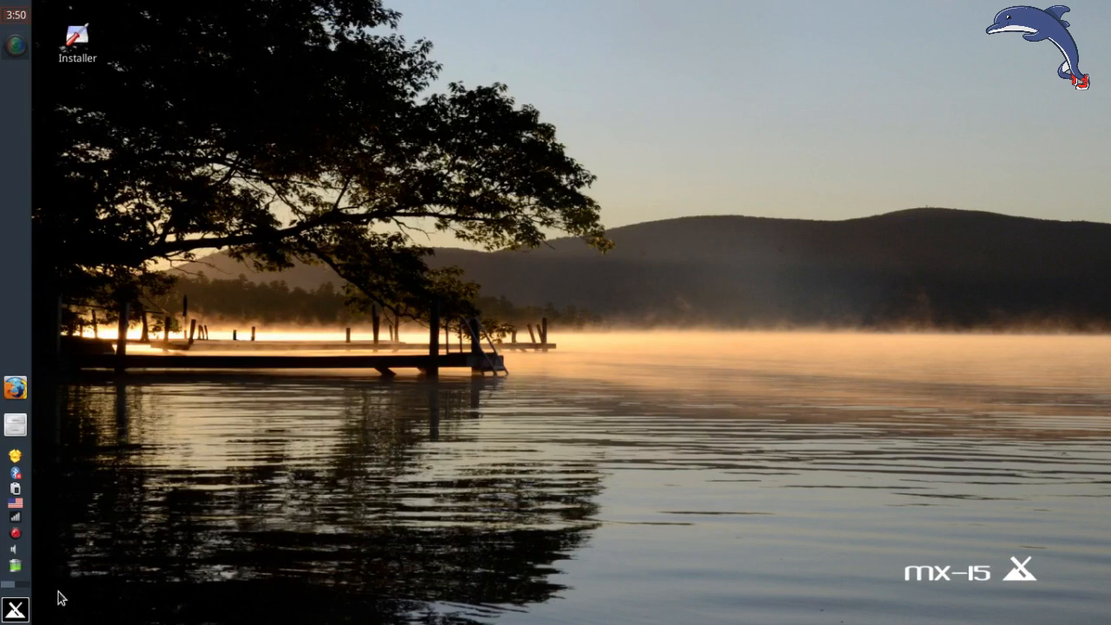
pyautogui.click(14, 610)
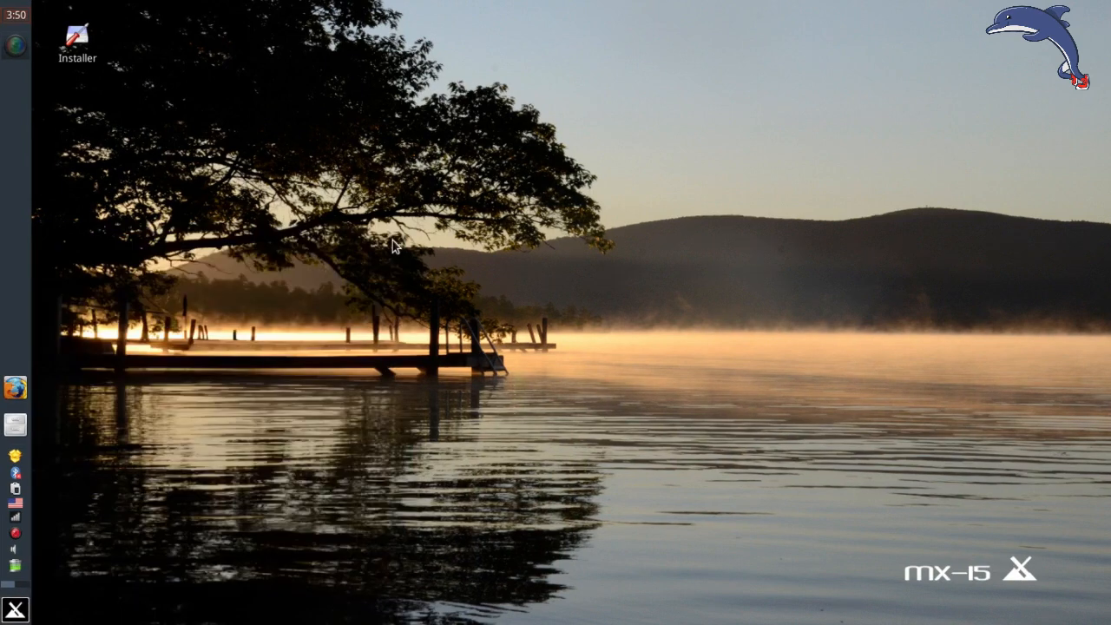
pyautogui.moveTo(742, 368)
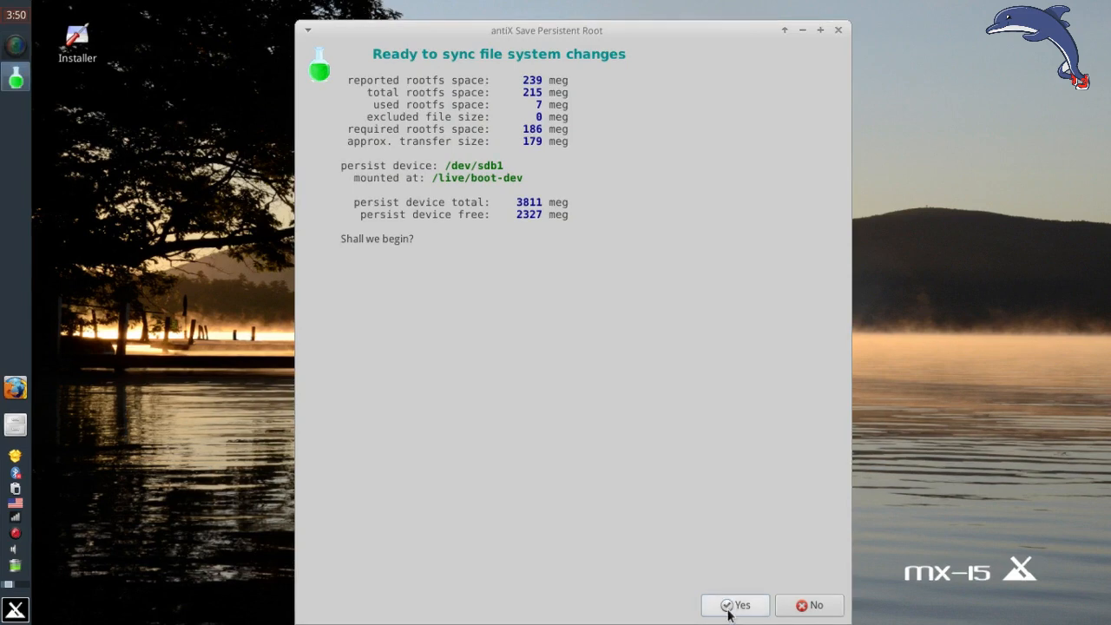
# - Sync file system changes to /live/boot-dev/antiX/rootfs and accept the persist-save success message
pyautogui.click(734, 605)
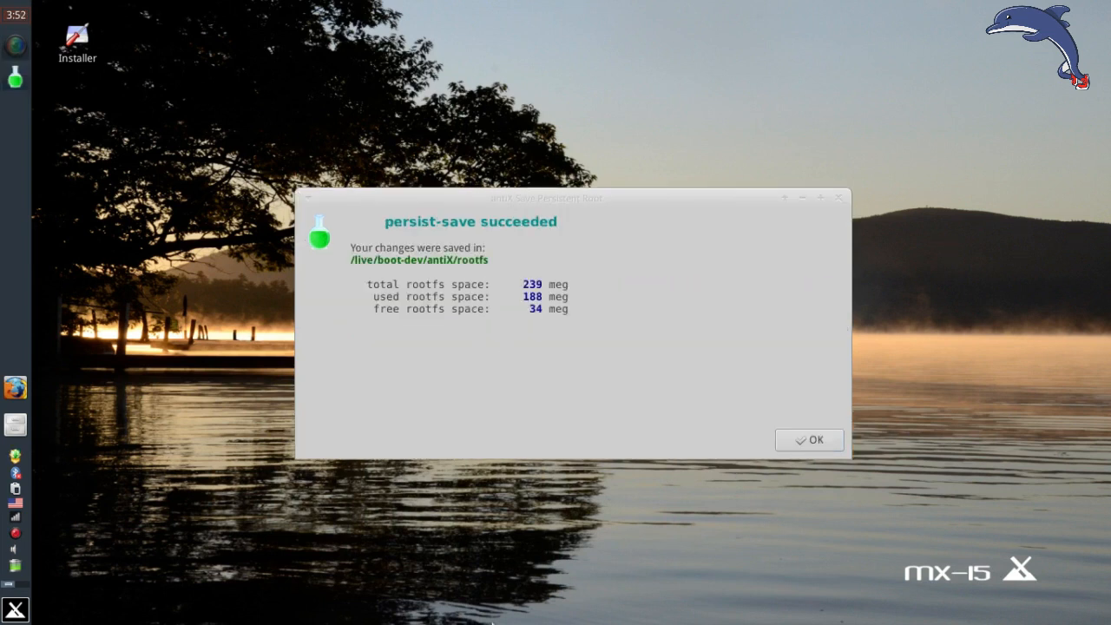
pyautogui.click(808, 440)
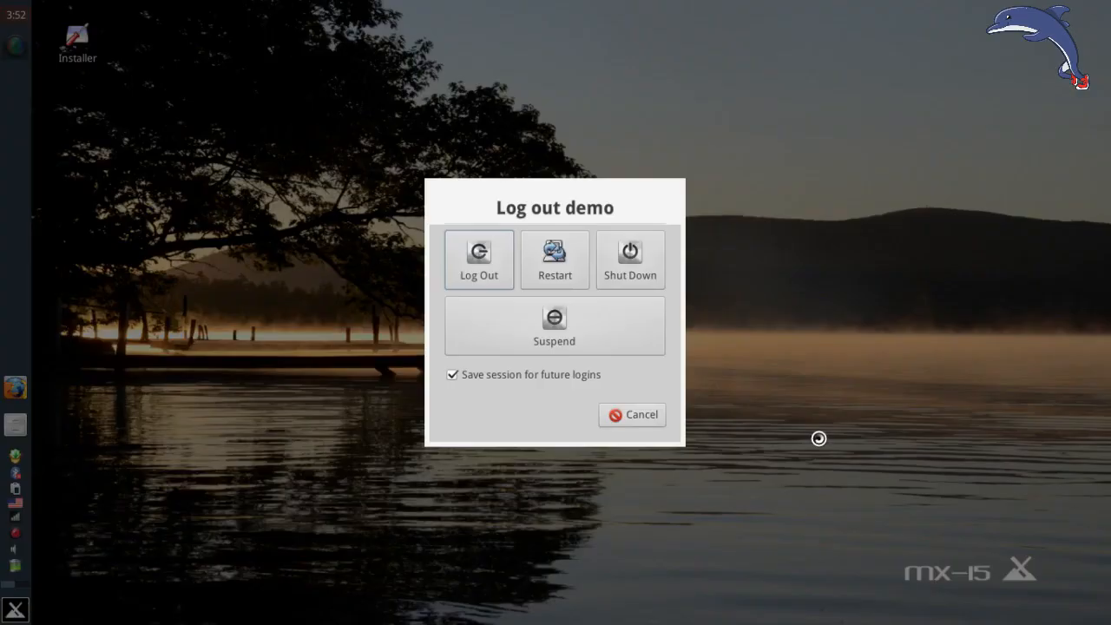
pyautogui.moveTo(554, 256)
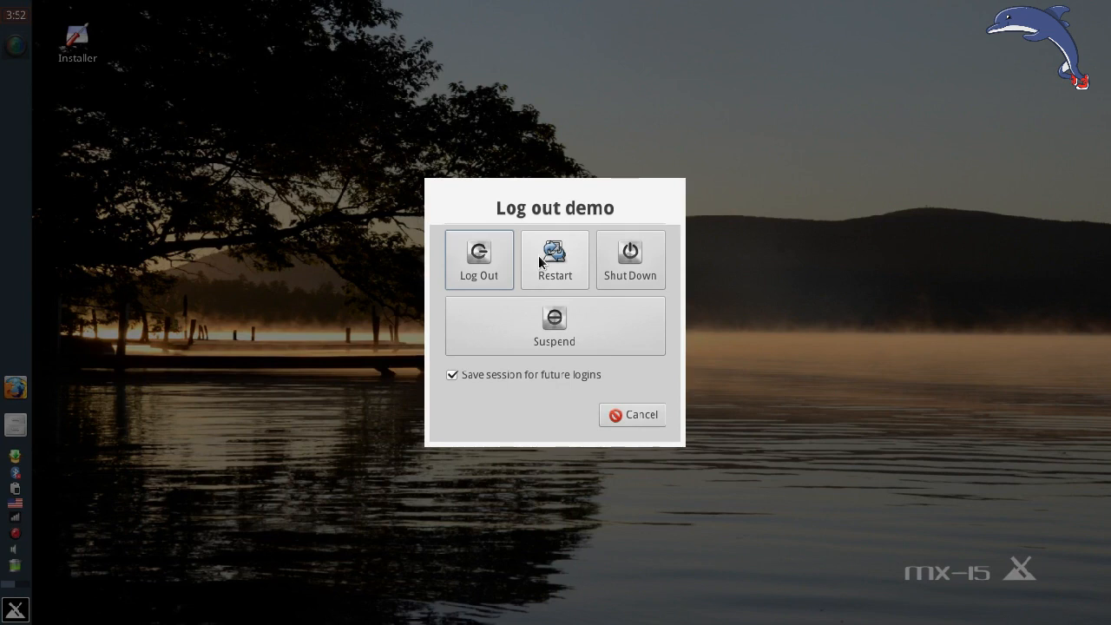
# - Restart MX Linux from the Log out dialog to return to the GRUB boot menu
pyautogui.click(555, 260)
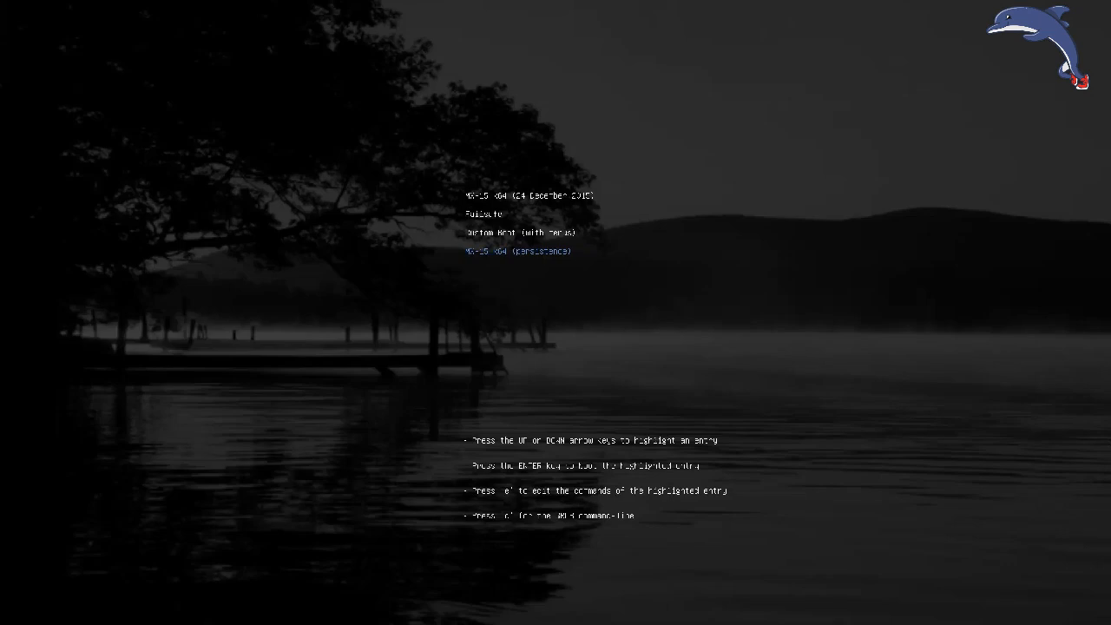